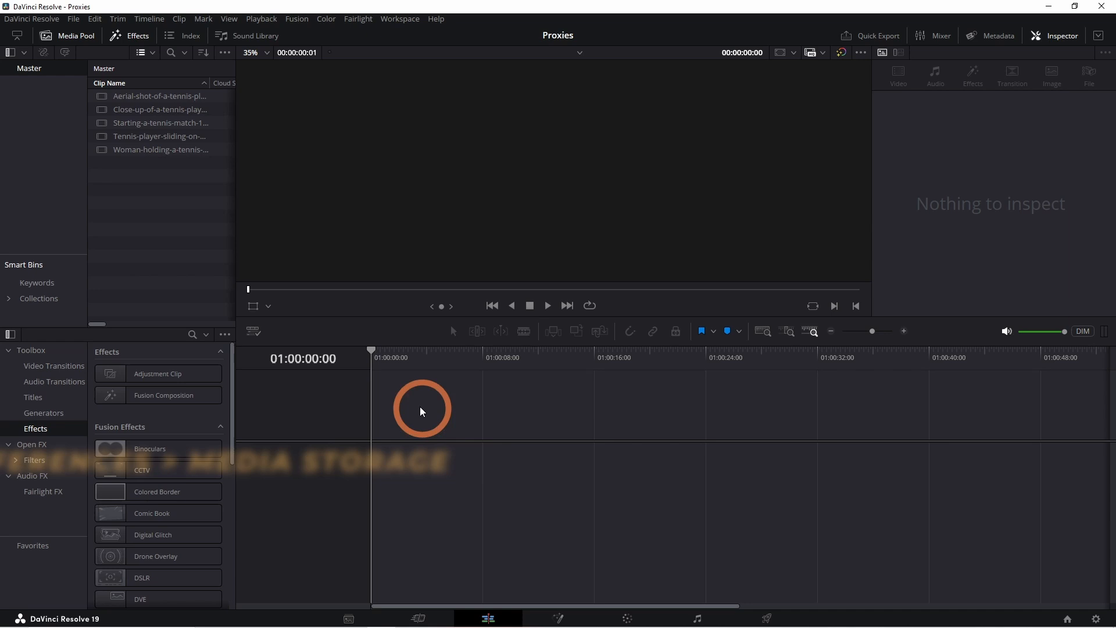
# Step: Set the Media Storage Proxy Generation Location preference to 'Use project setting' and save
pyautogui.click(31, 19)
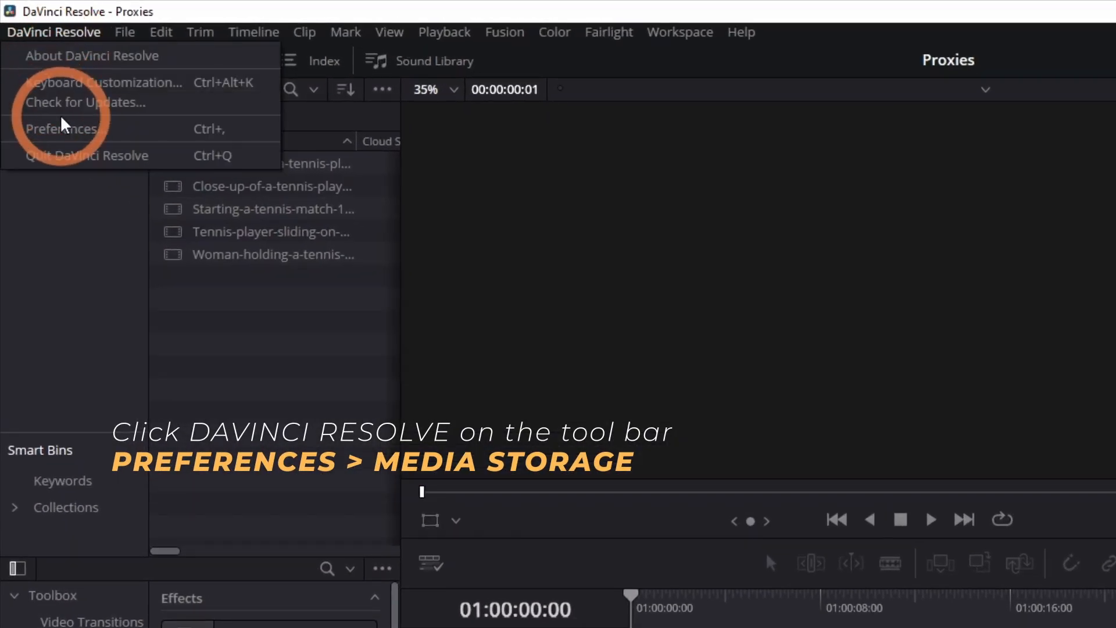
pyautogui.click(63, 129)
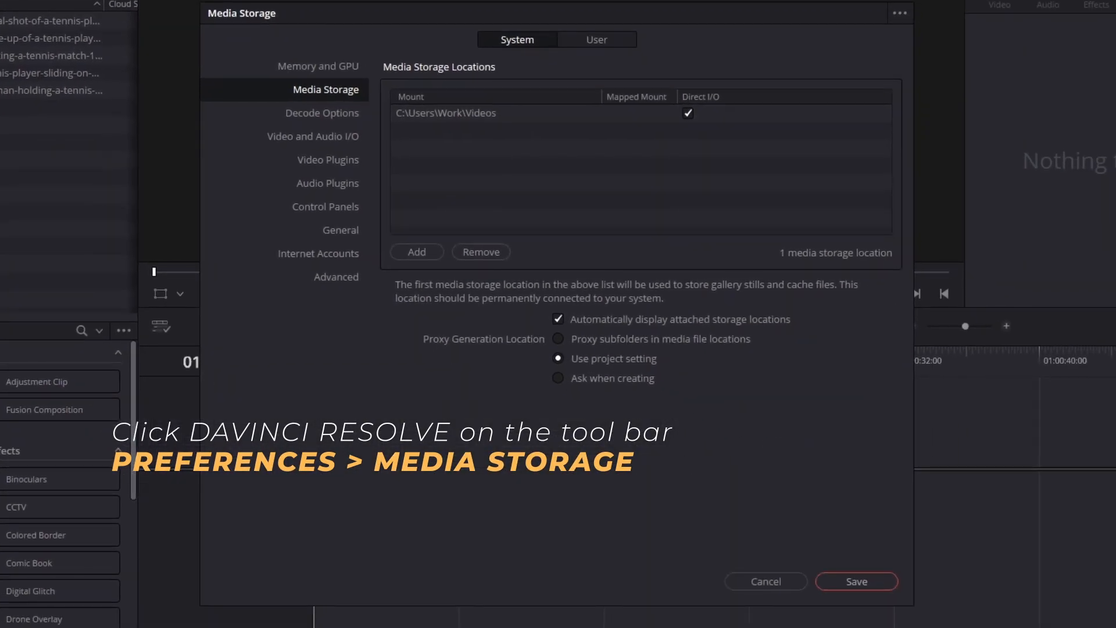
pyautogui.click(325, 89)
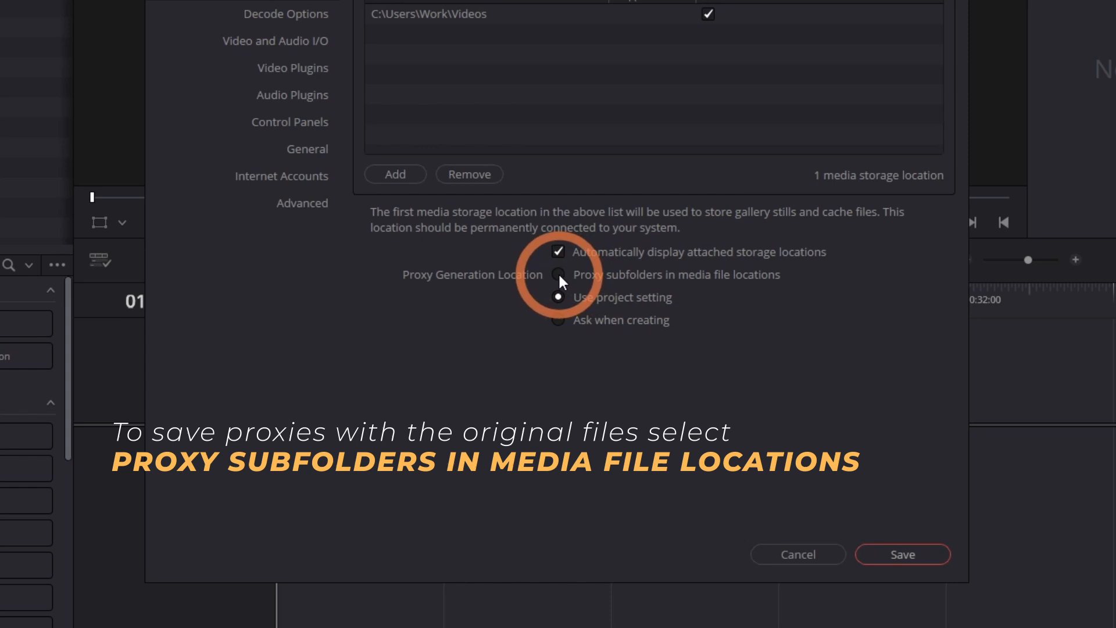
pyautogui.click(559, 275)
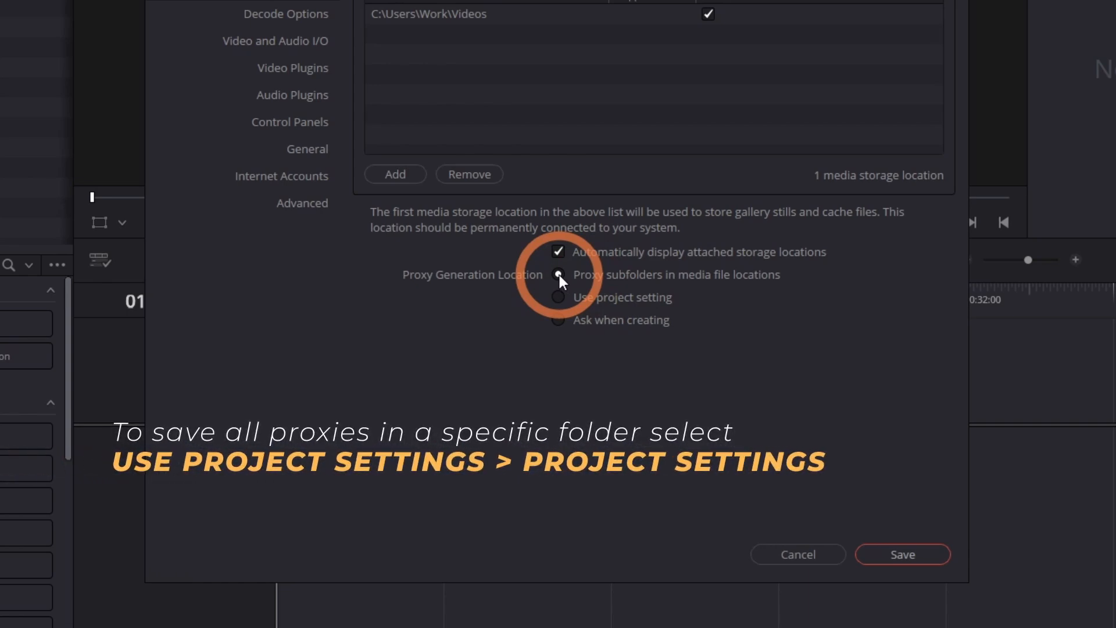
pyautogui.click(559, 297)
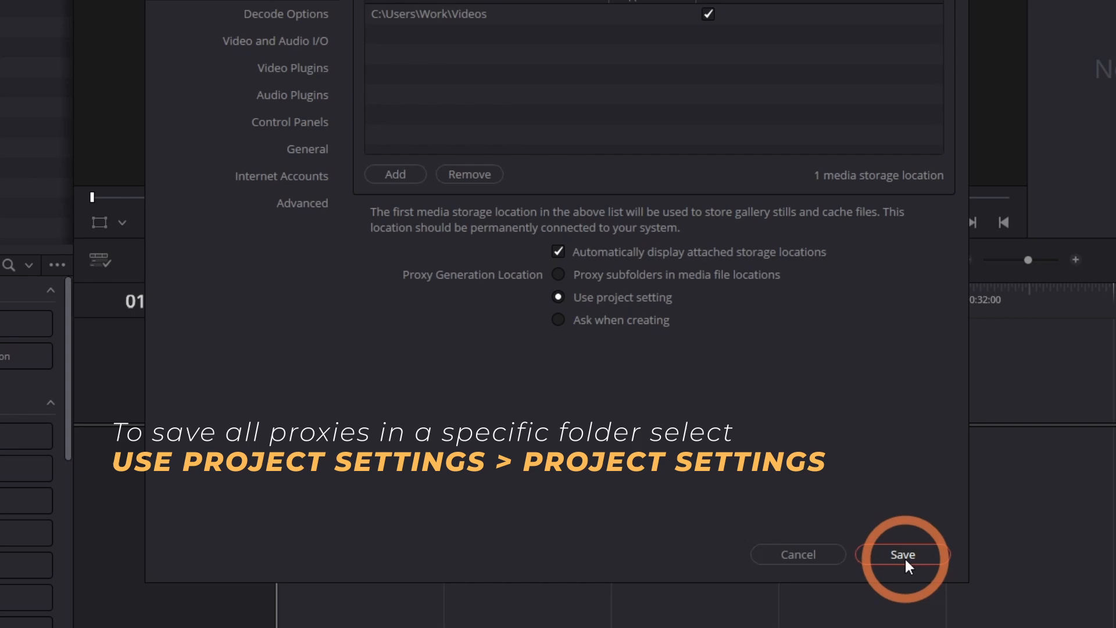
pyautogui.click(903, 554)
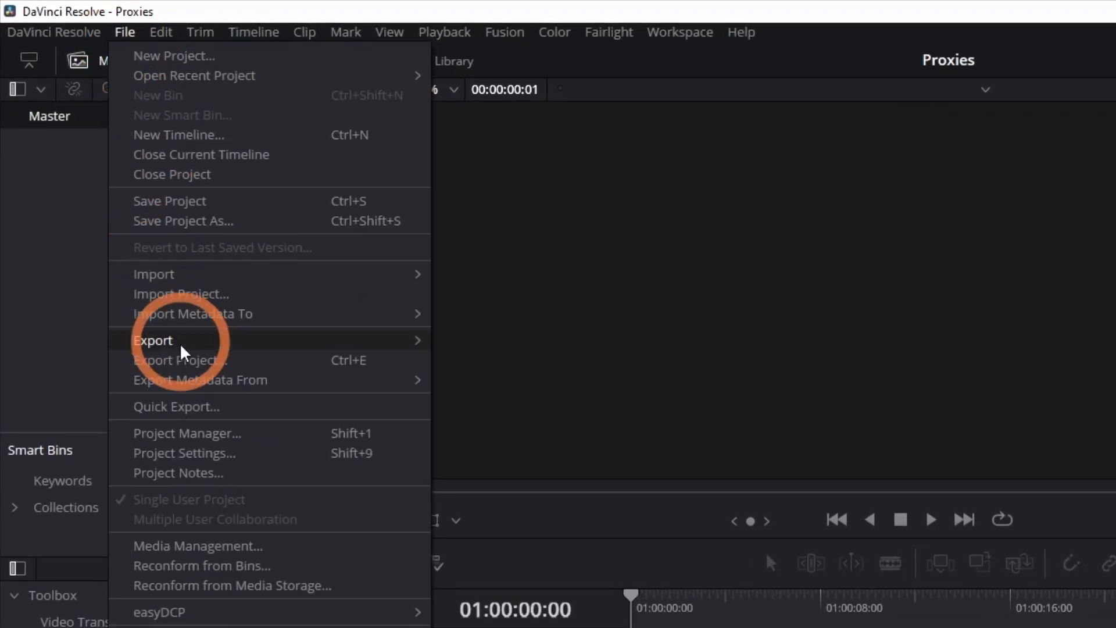
# Step: In Project Settings, set proxy media resolution to Quarter and format to H.264
pyautogui.click(184, 453)
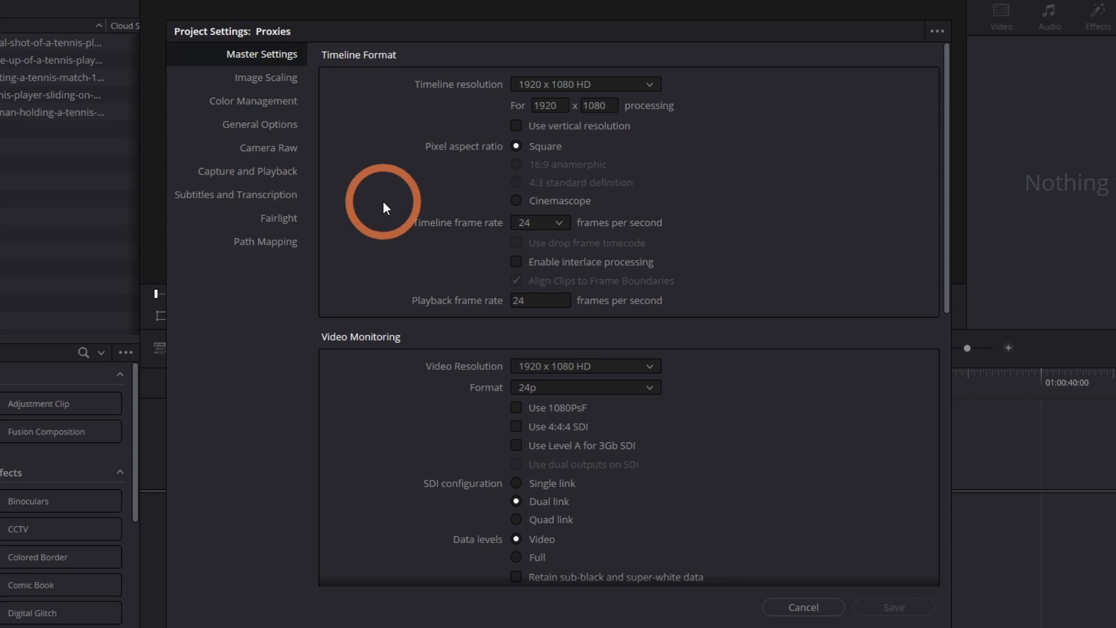
pyautogui.scroll(-3)
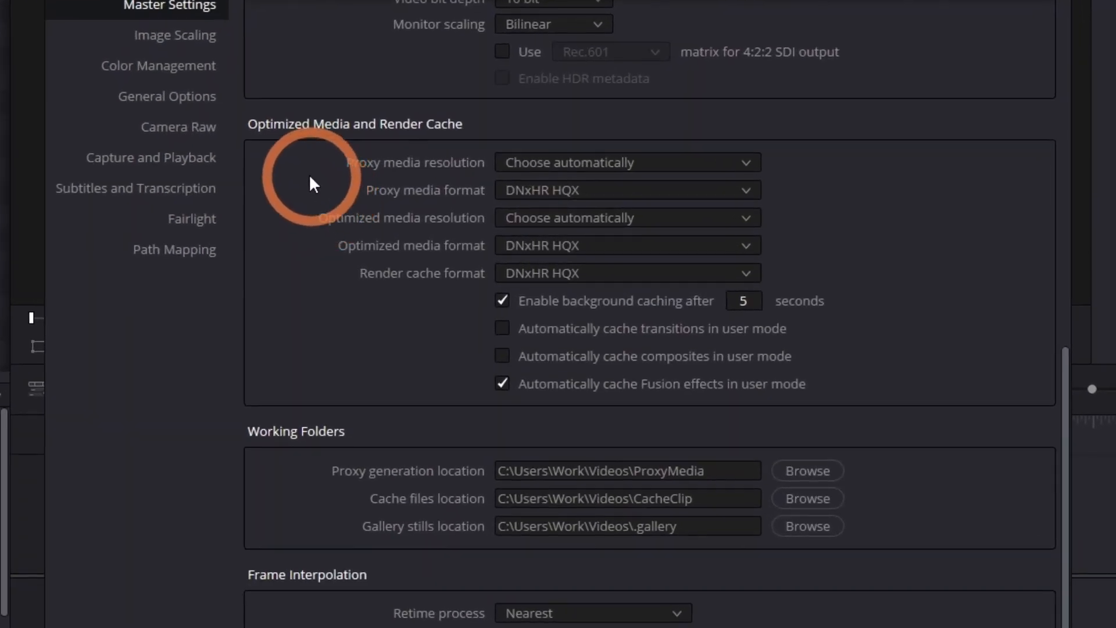
pyautogui.moveTo(454, 137)
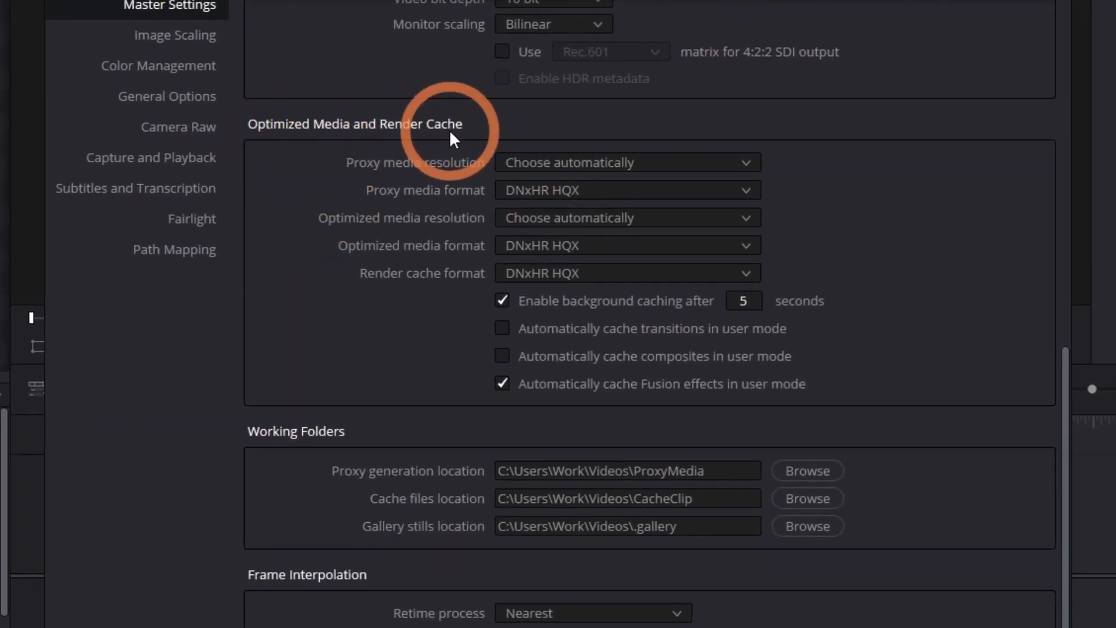
pyautogui.moveTo(597, 169)
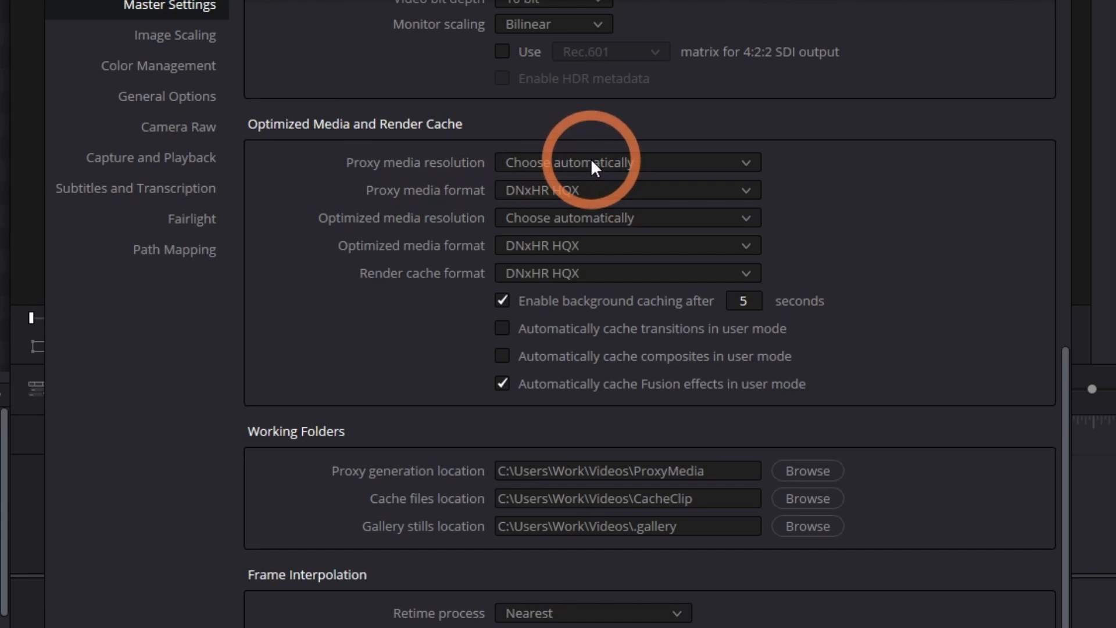
pyautogui.click(626, 162)
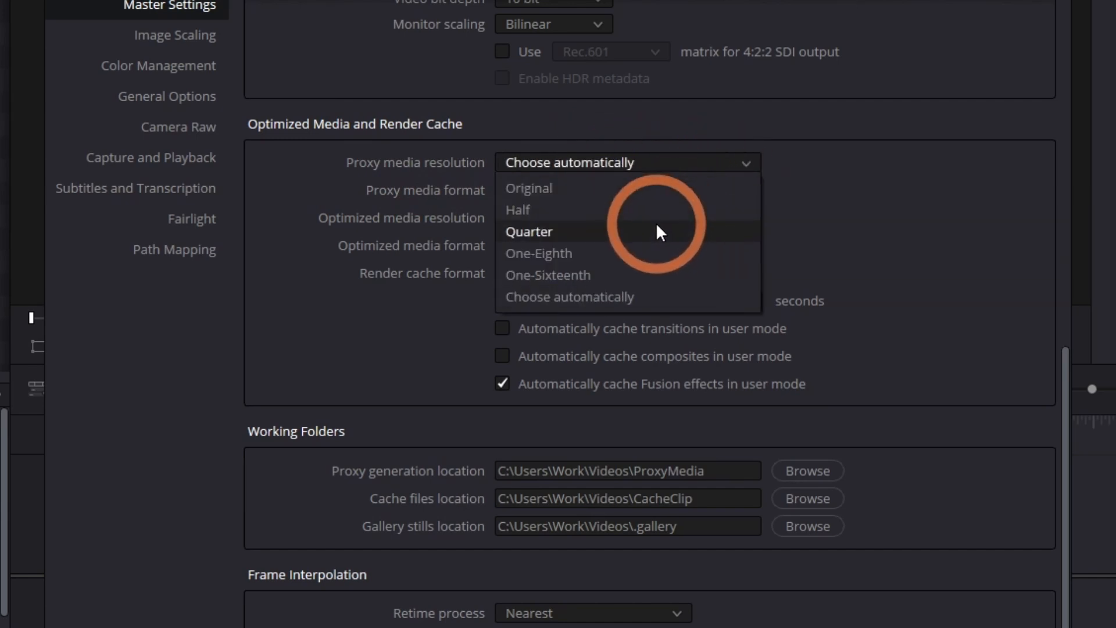
pyautogui.moveTo(538, 253)
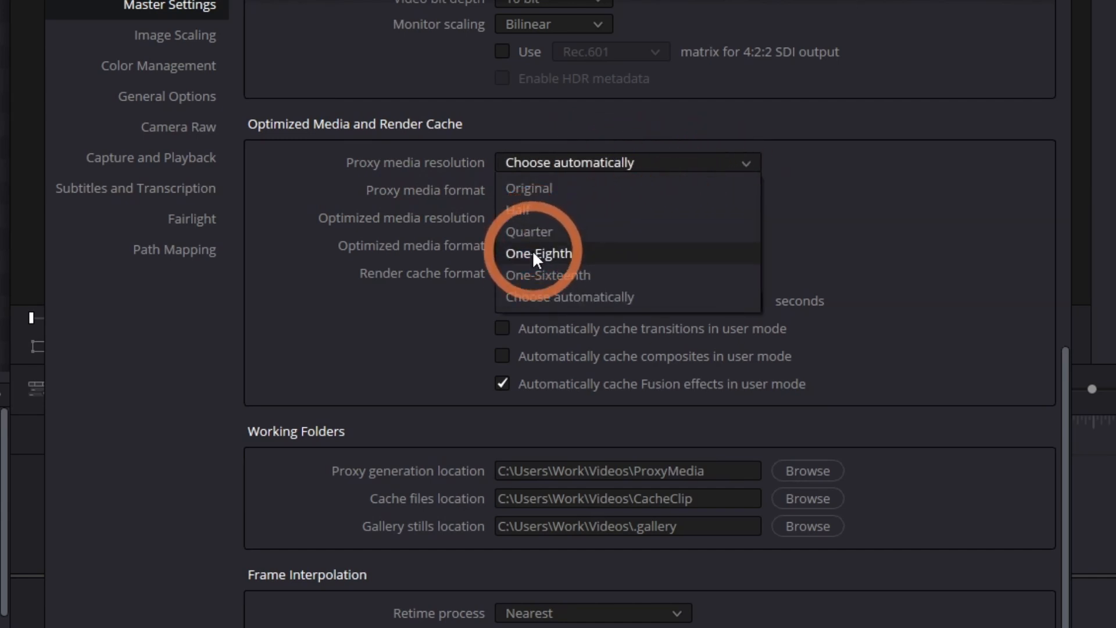
pyautogui.moveTo(548, 275)
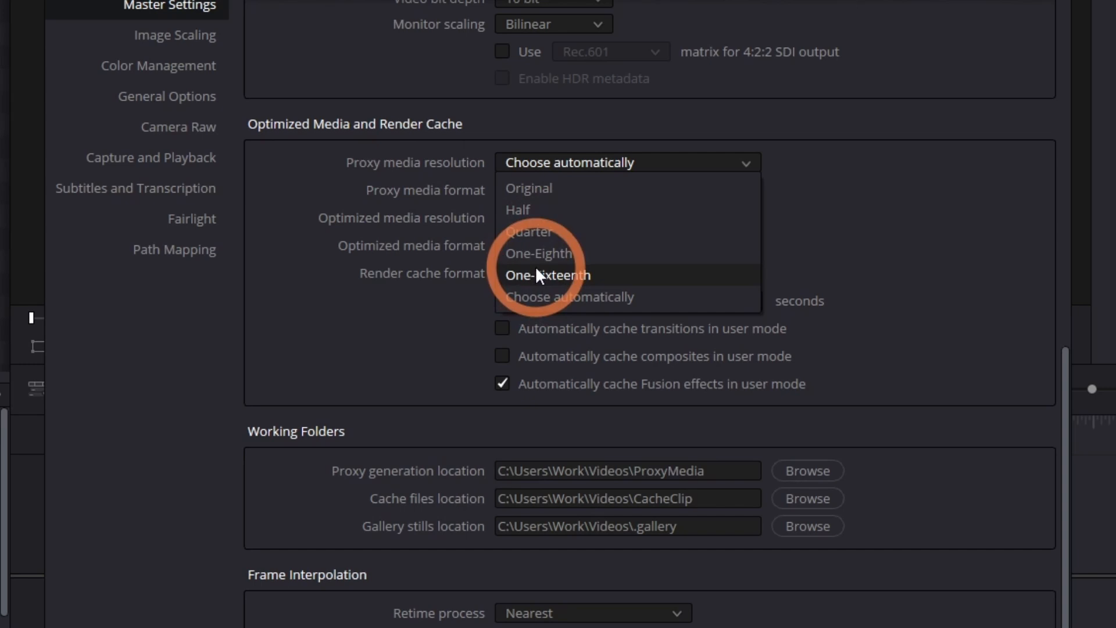
pyautogui.moveTo(530, 231)
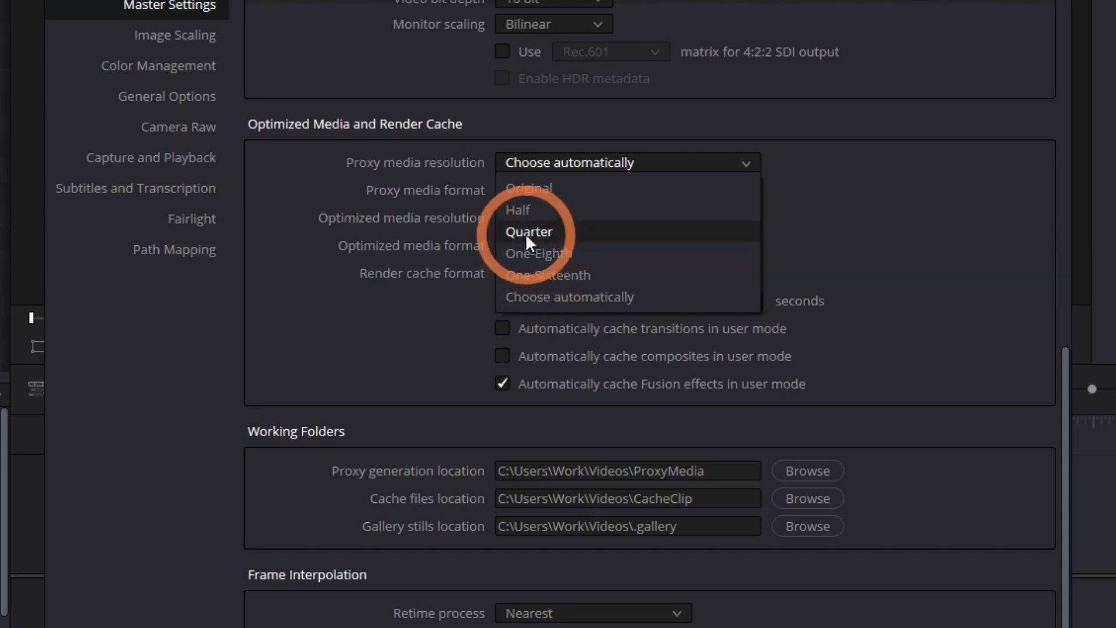
pyautogui.click(530, 231)
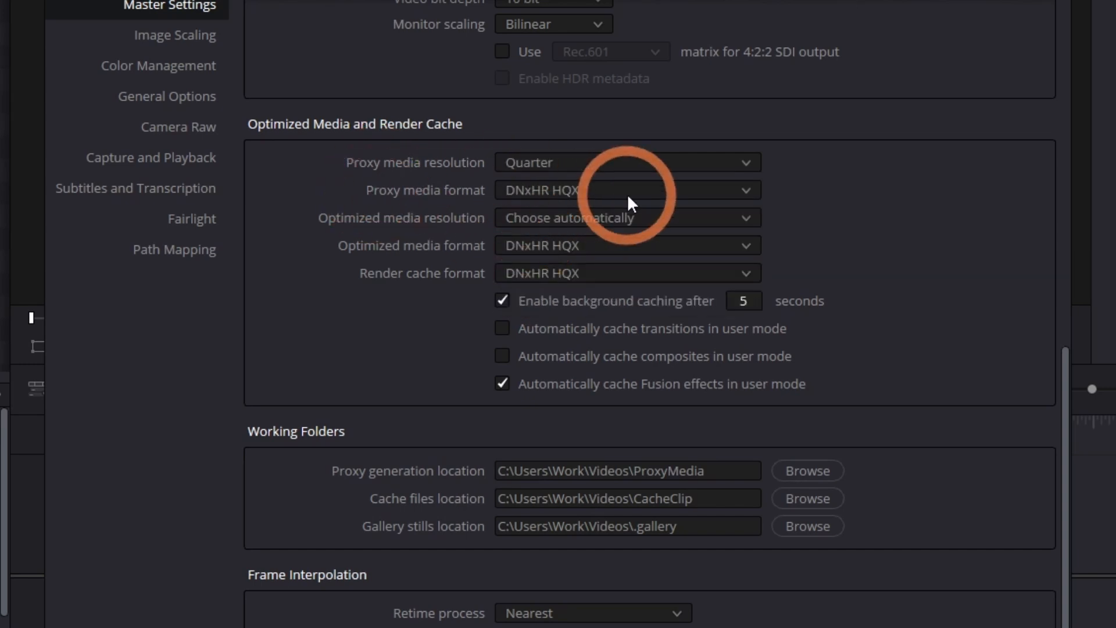
pyautogui.click(745, 190)
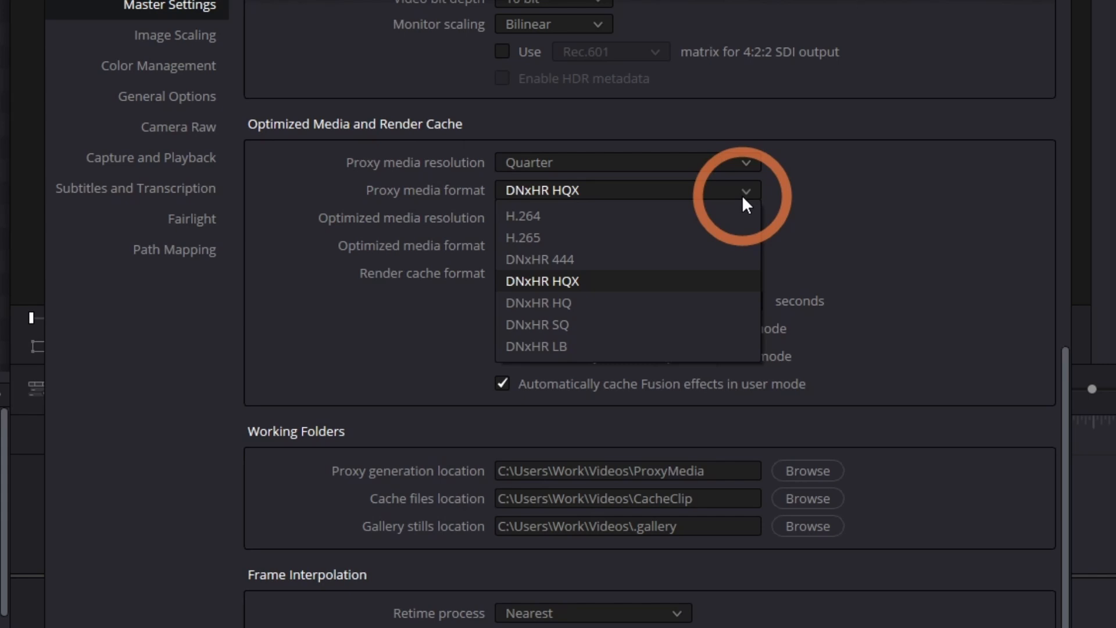
pyautogui.click(523, 216)
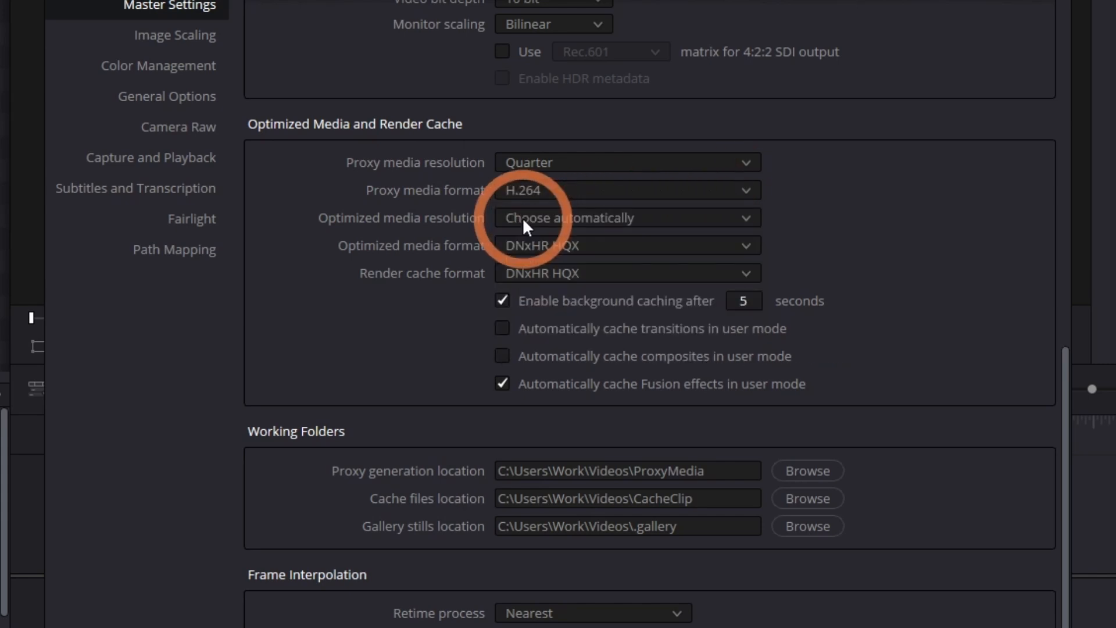
# Step: Confirm the ProxyMedia proxy generation folder and save the project settings
pyautogui.scroll(-3)
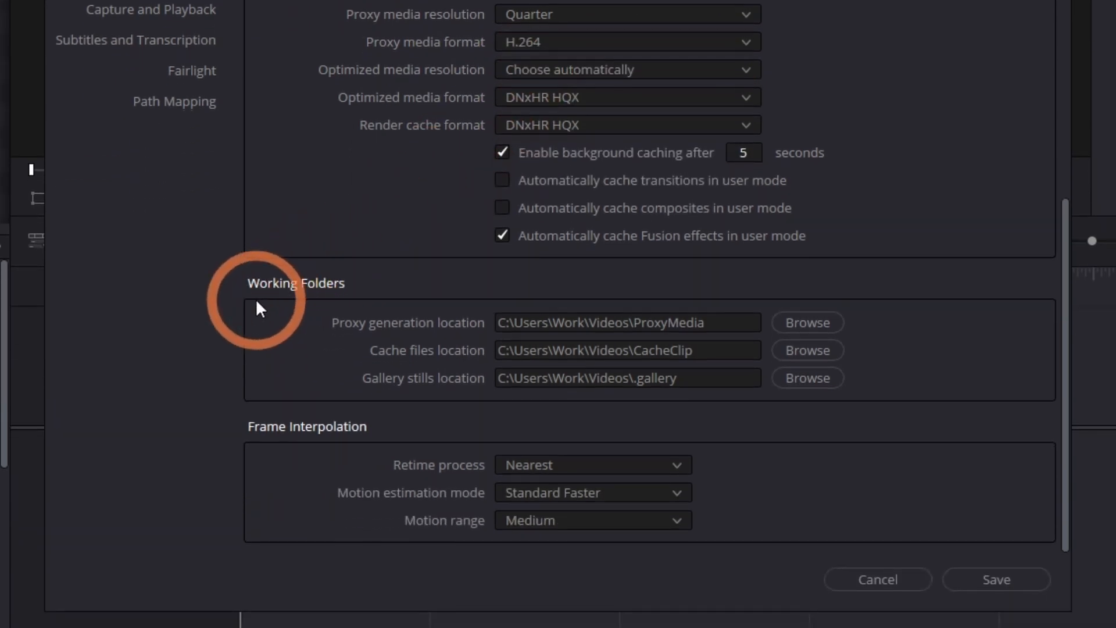
pyautogui.moveTo(450, 340)
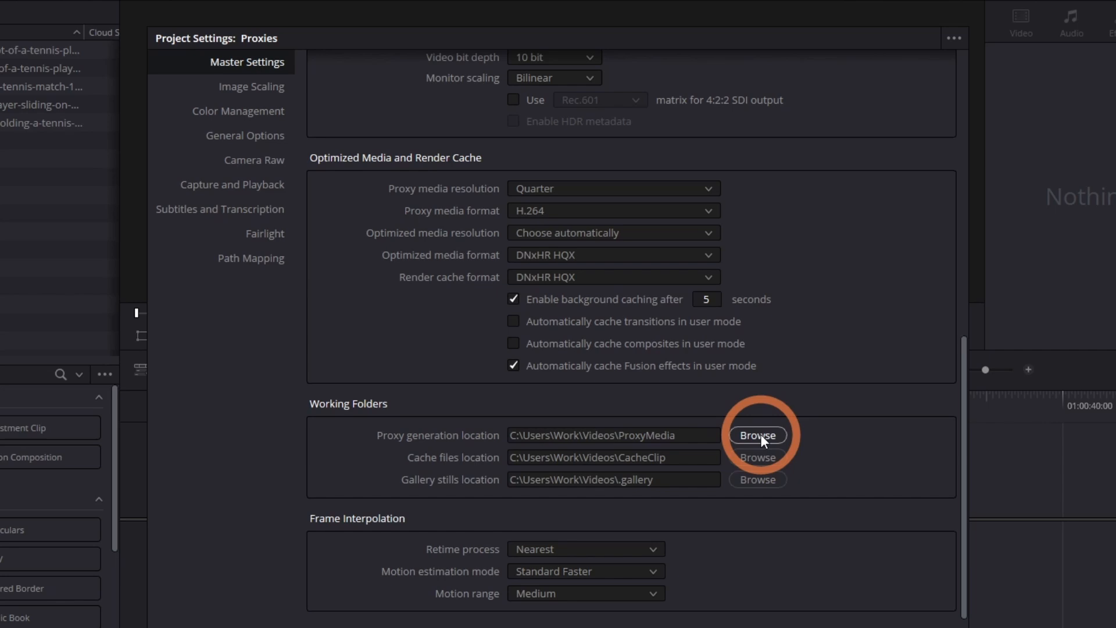
pyautogui.click(757, 435)
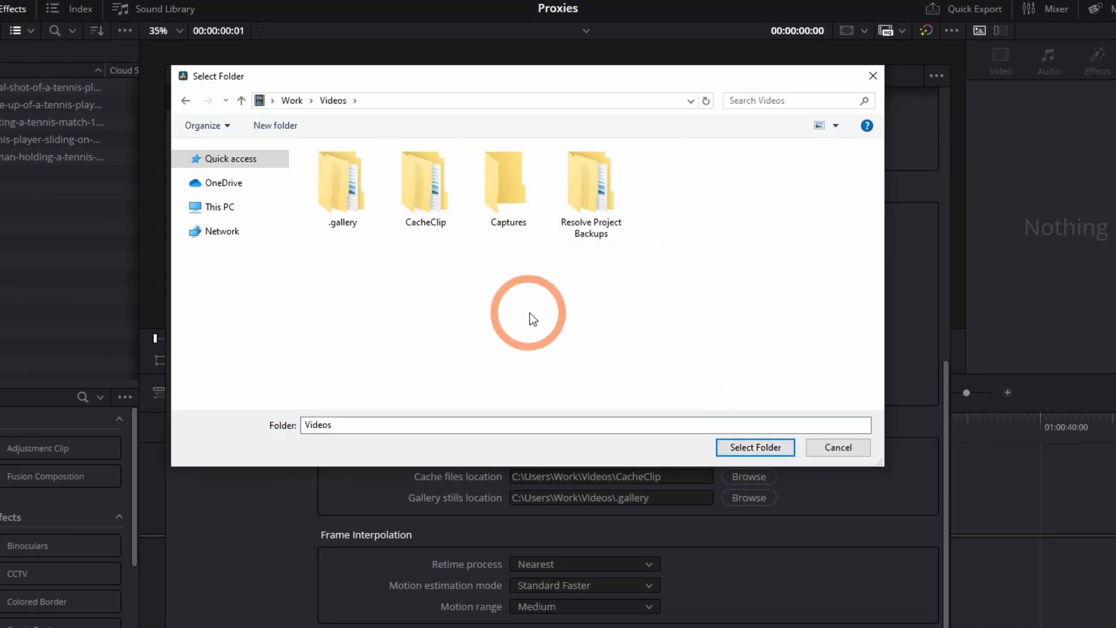
pyautogui.click(754, 447)
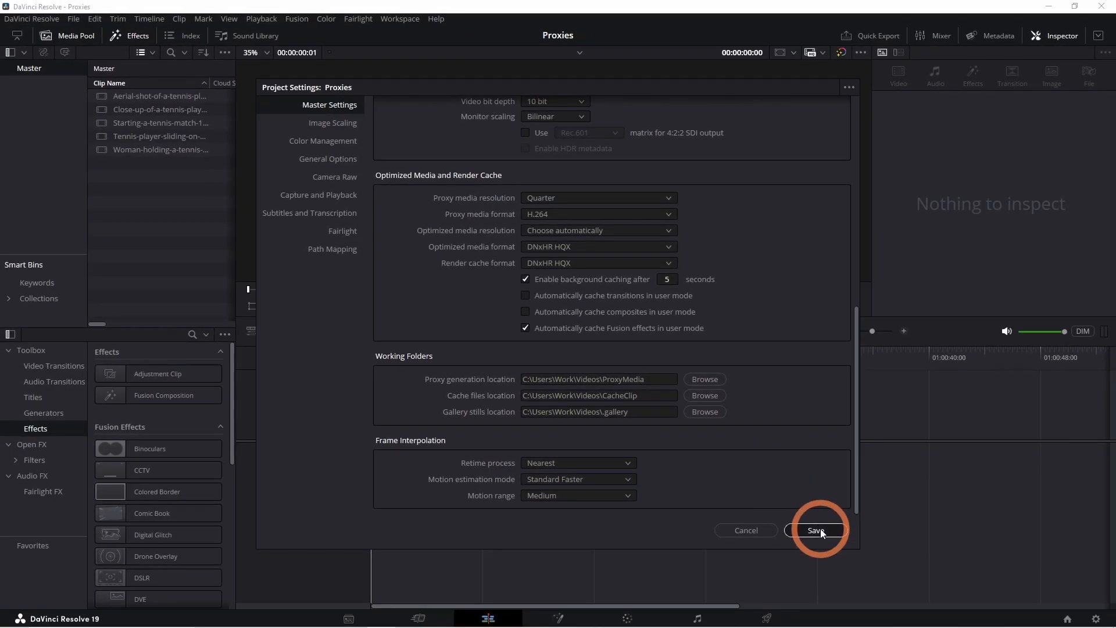
pyautogui.click(817, 531)
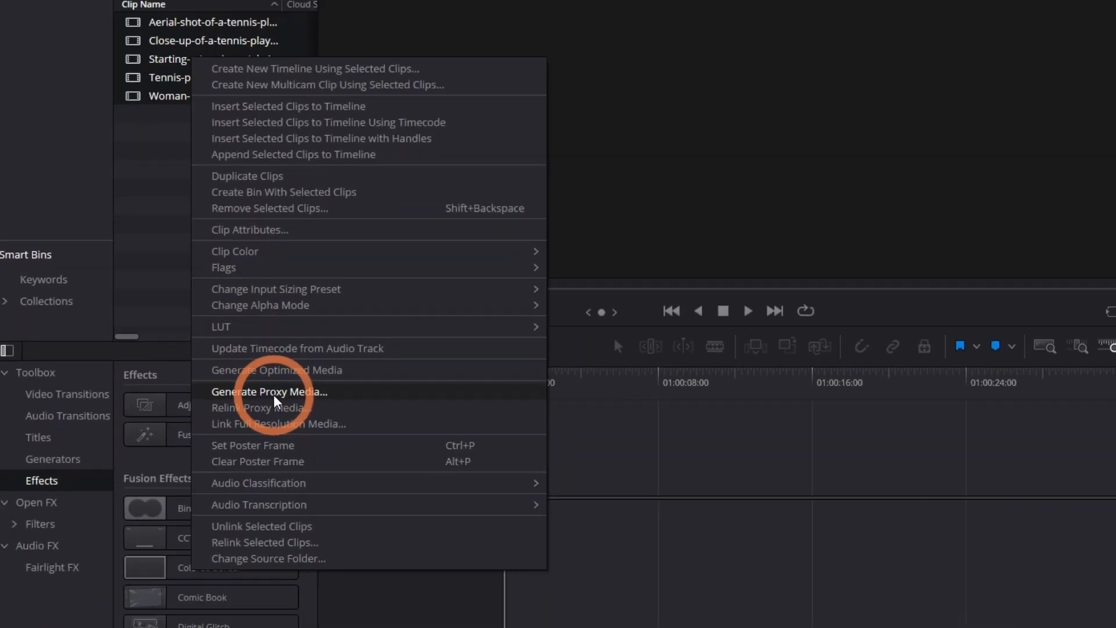
# Step: Generate proxy media for the five tennis clips and set playback to Prefer Proxies
pyautogui.click(270, 391)
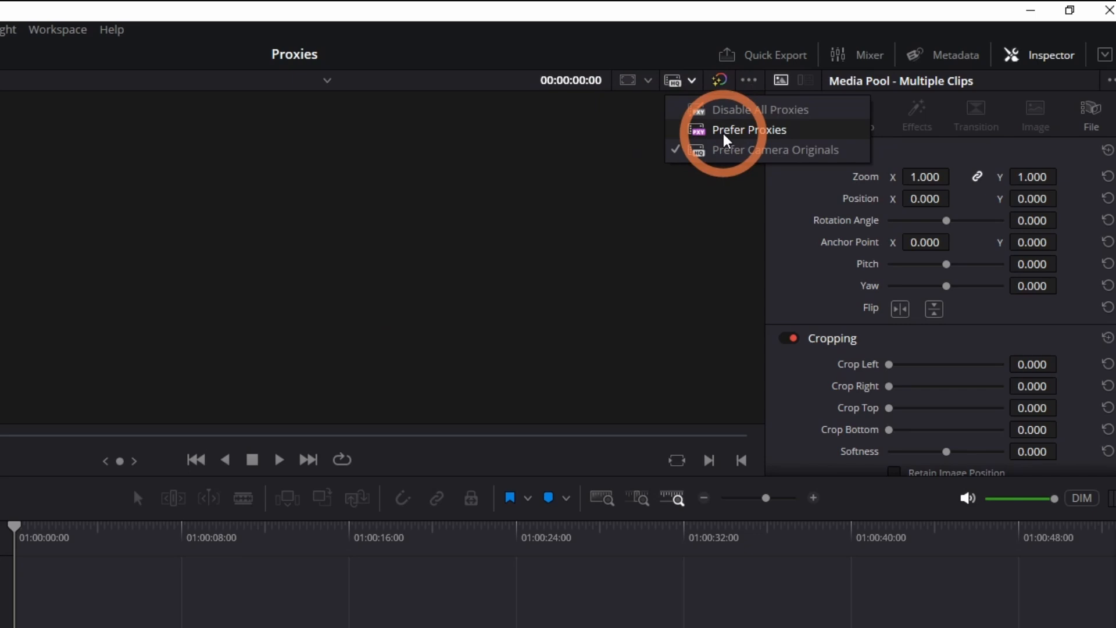
pyautogui.click(749, 130)
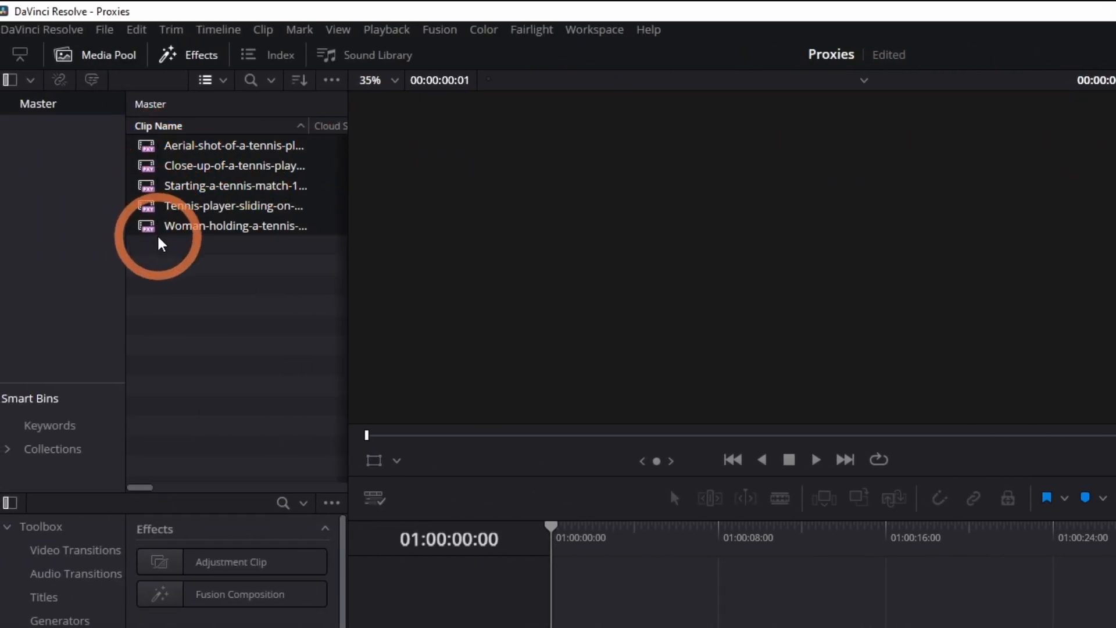
pyautogui.moveTo(210, 285)
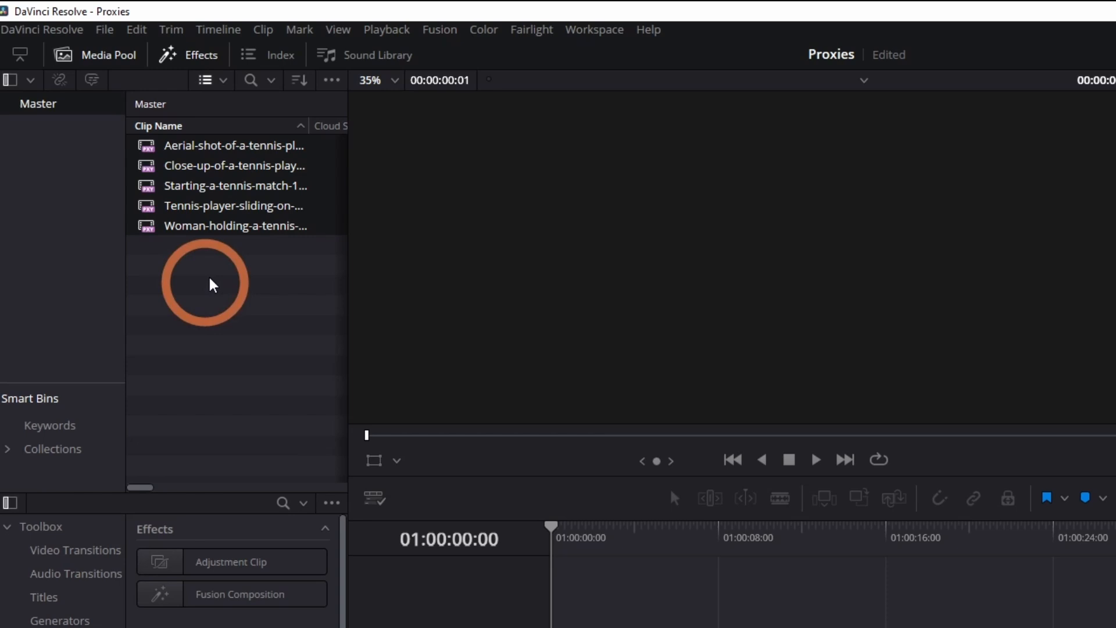
pyautogui.click(386, 29)
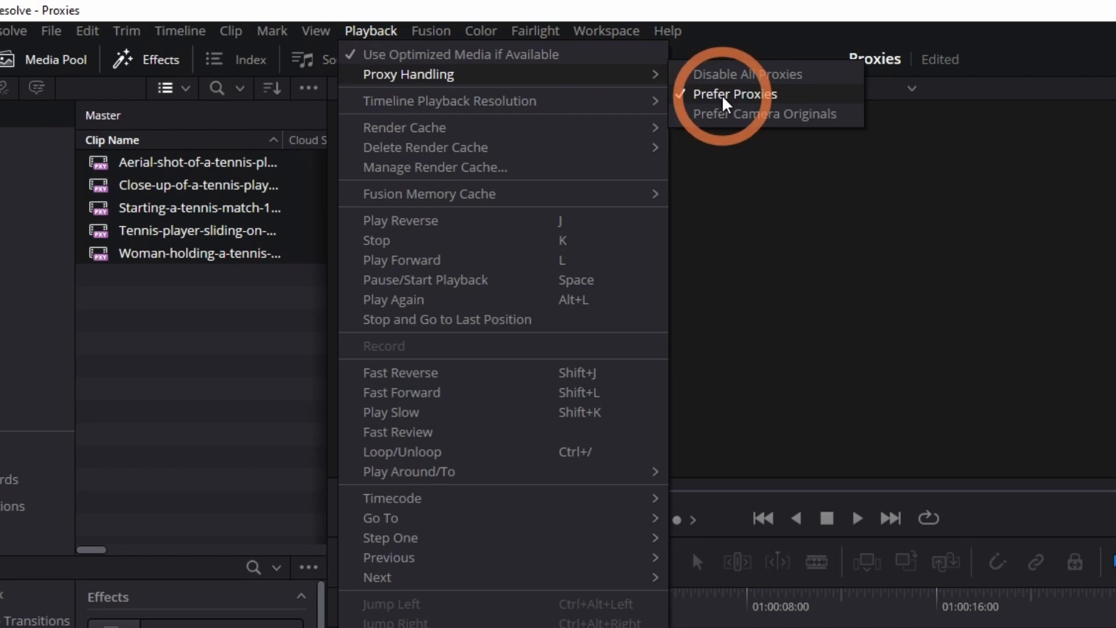
pyautogui.click(763, 93)
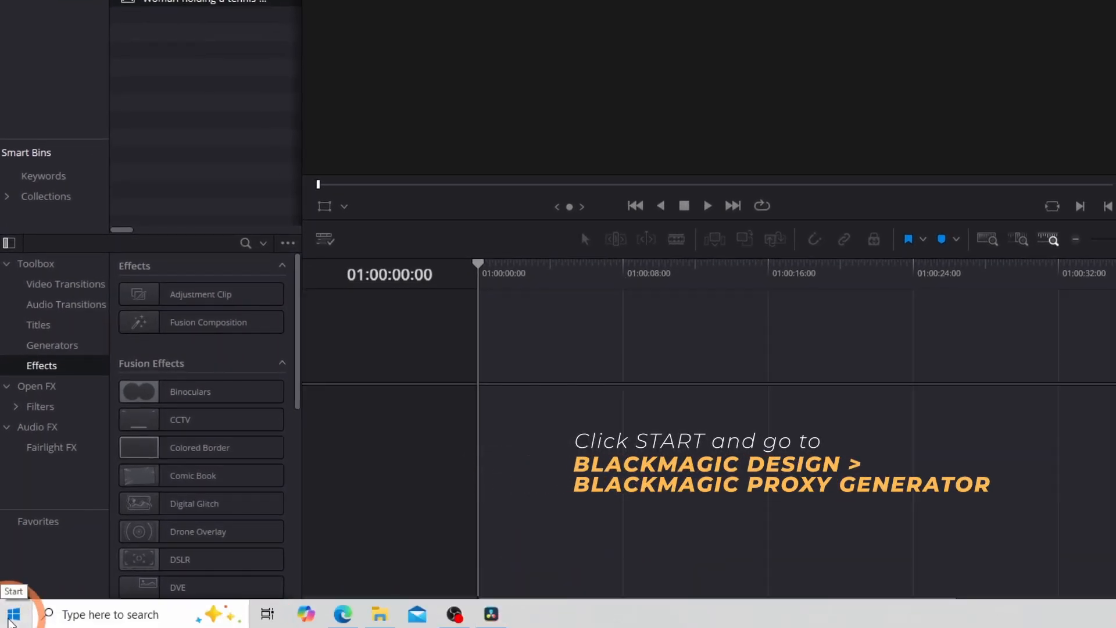
# Step: Send Blackmagic Proxy Generator Lite from the Blackmagic Design folder to the desktop as a shortcut
pyautogui.click(12, 614)
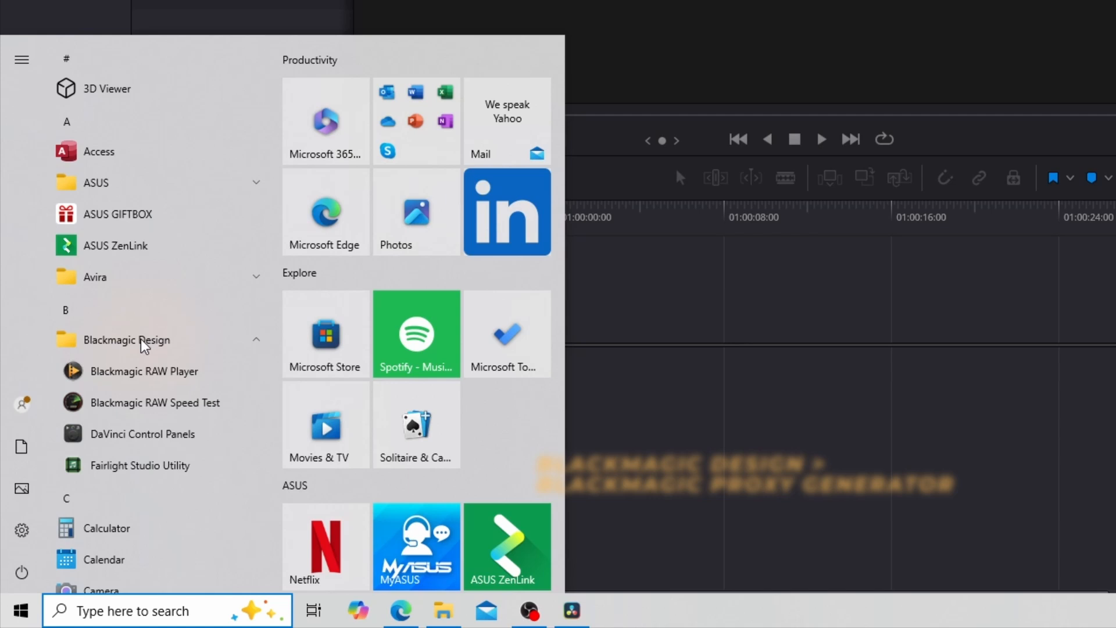
pyautogui.click(443, 618)
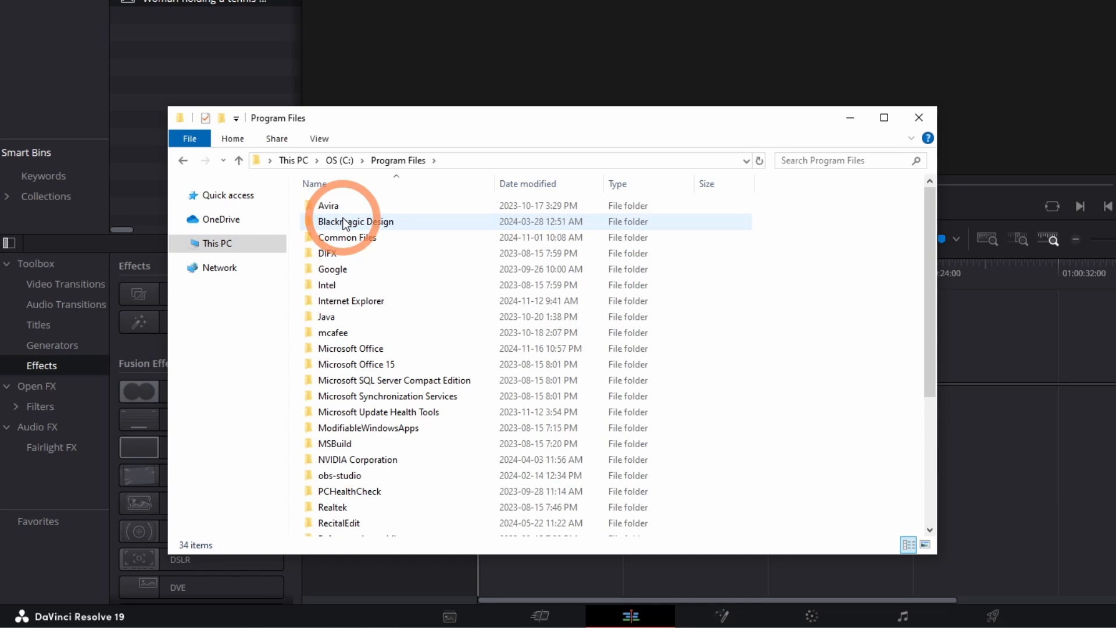
pyautogui.doubleClick(355, 222)
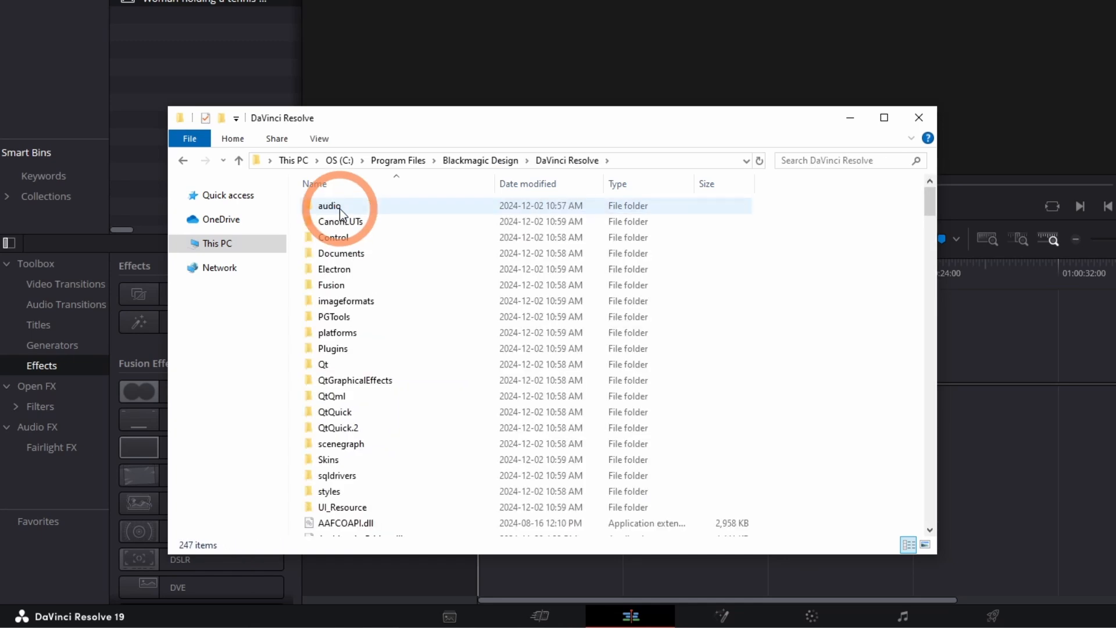
pyautogui.scroll(-3)
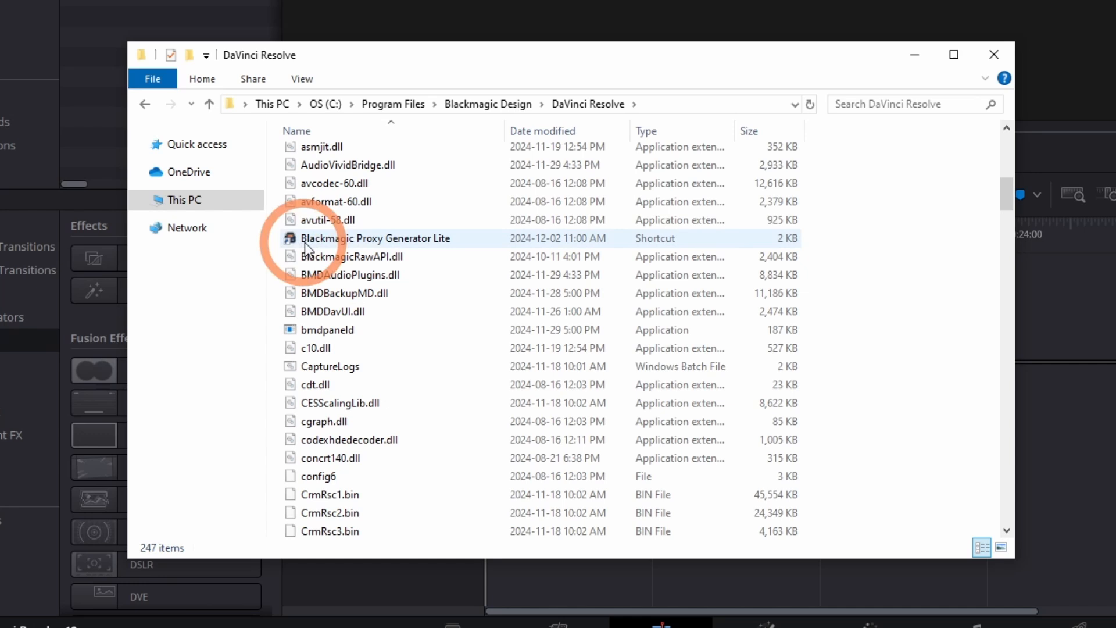
pyautogui.click(375, 238)
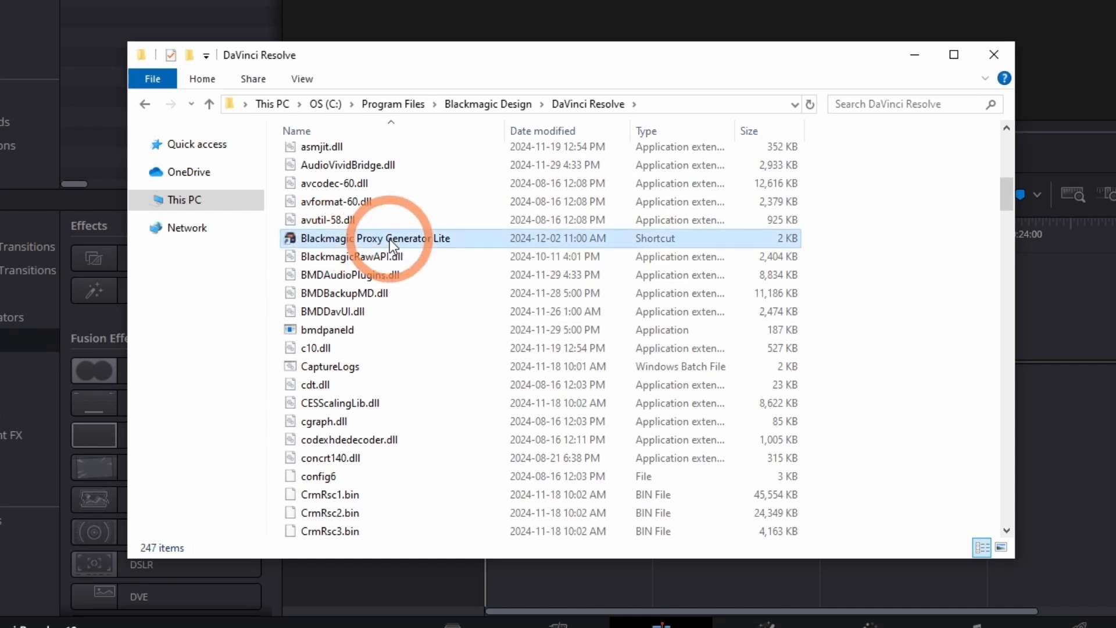
pyautogui.rightClick(370, 238)
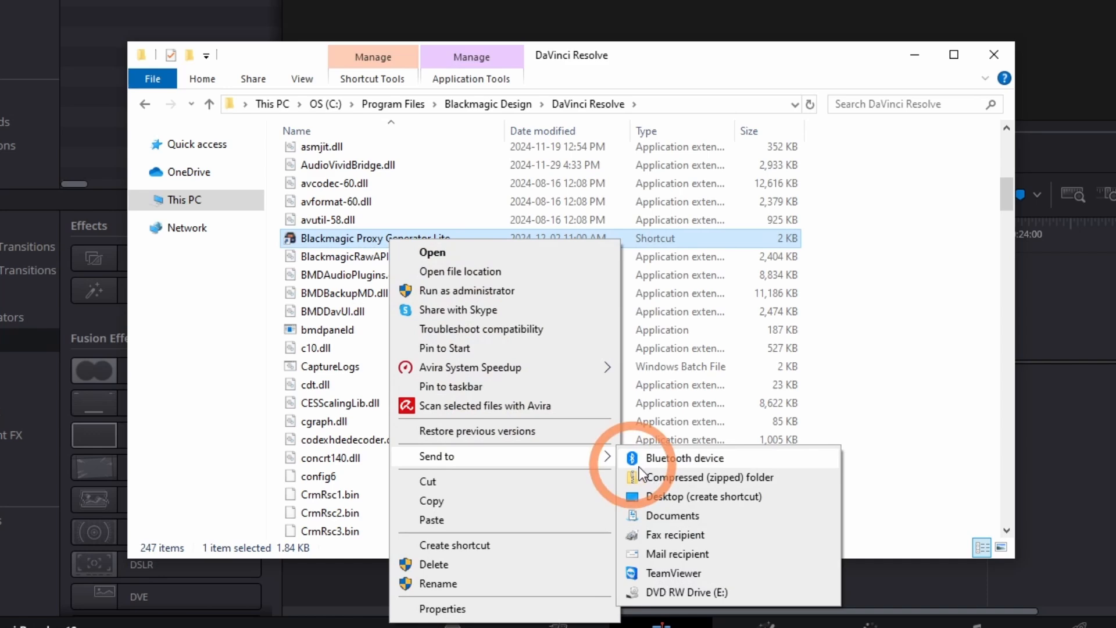
pyautogui.click(704, 495)
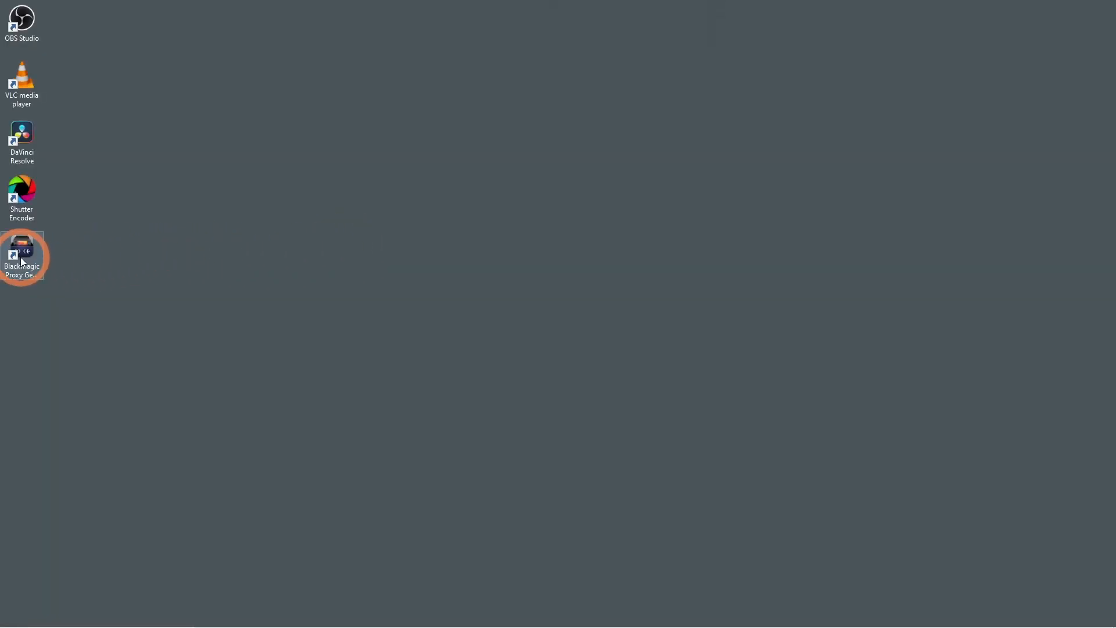
# Step: Launch Proxy Generator Lite, add the Footage watch folder, and choose Half Res 1080p H.264
pyautogui.click(22, 249)
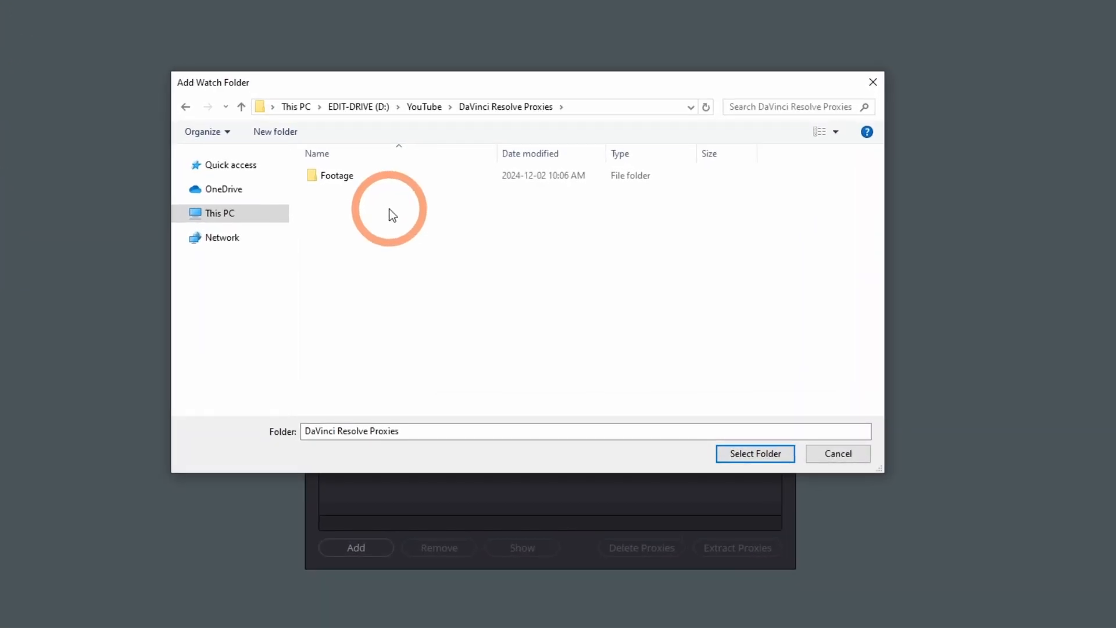
pyautogui.doubleClick(337, 175)
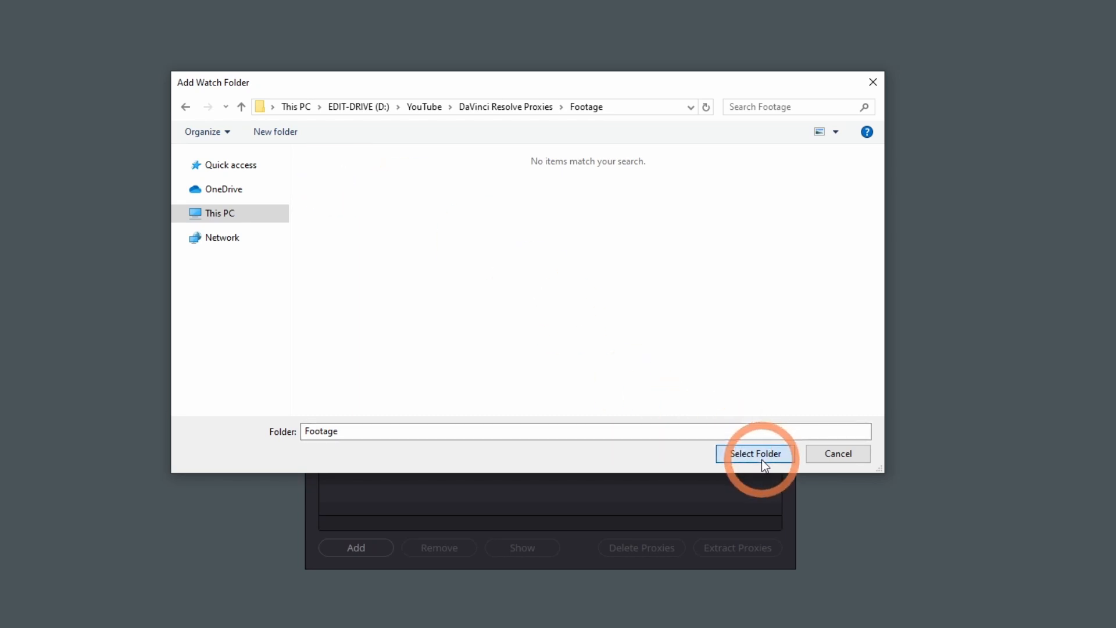
pyautogui.click(755, 454)
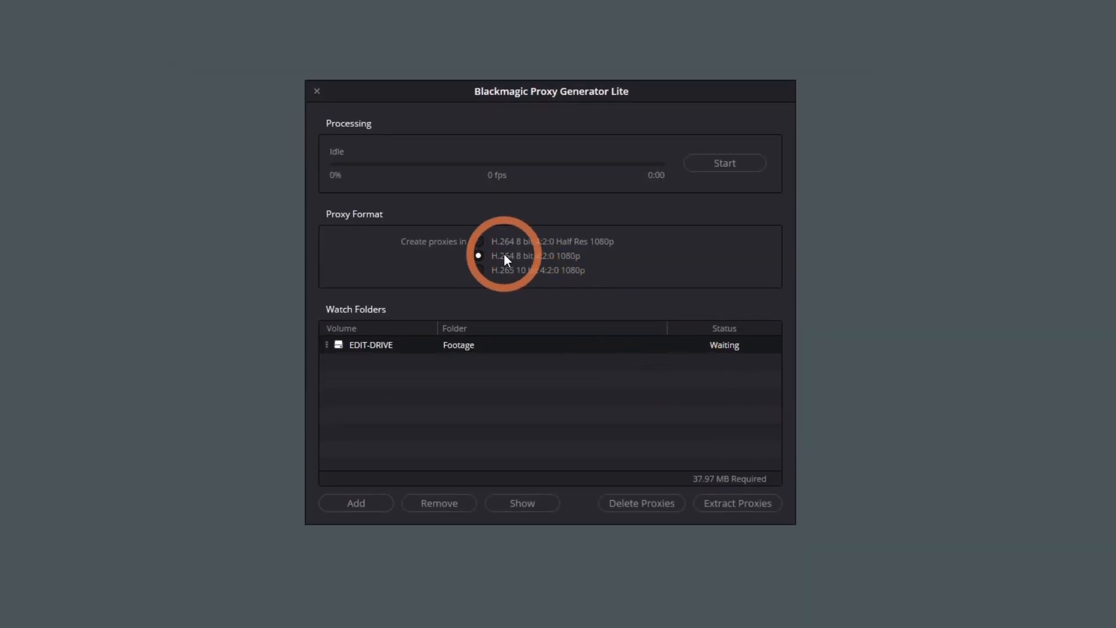
pyautogui.click(478, 242)
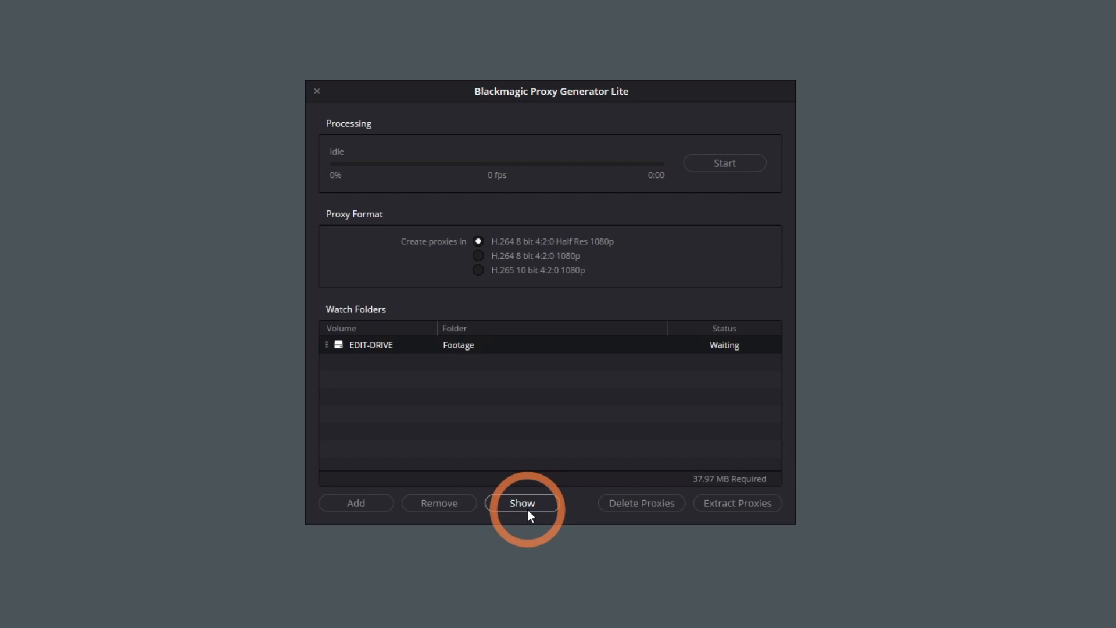
pyautogui.click(522, 502)
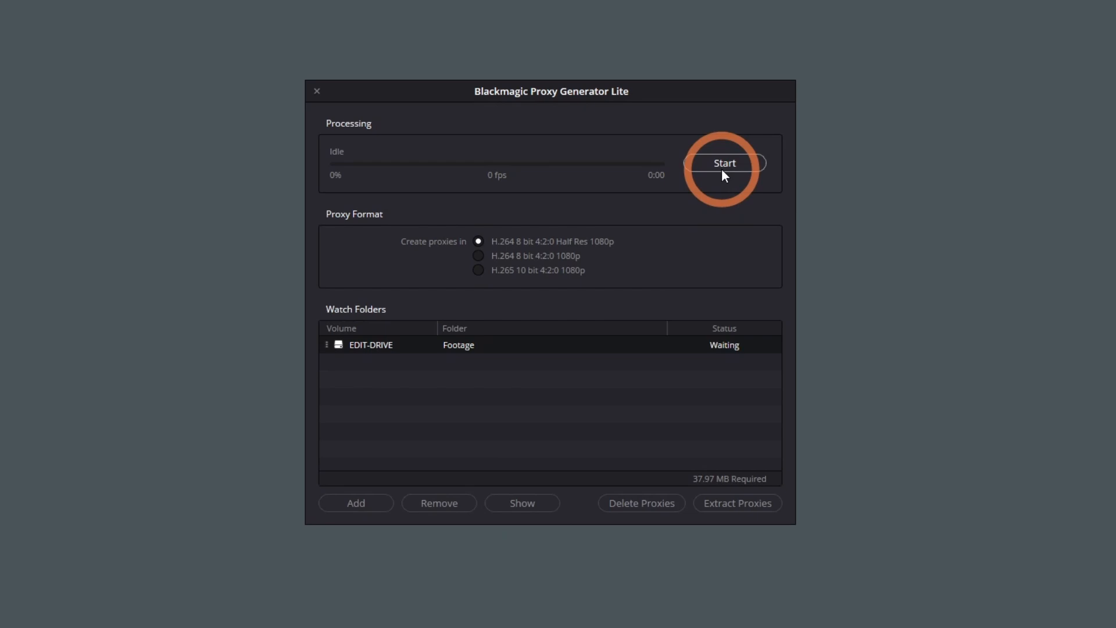
# Step: Generate proxies for the five footage files, then stop watching the folder
pyautogui.click(724, 162)
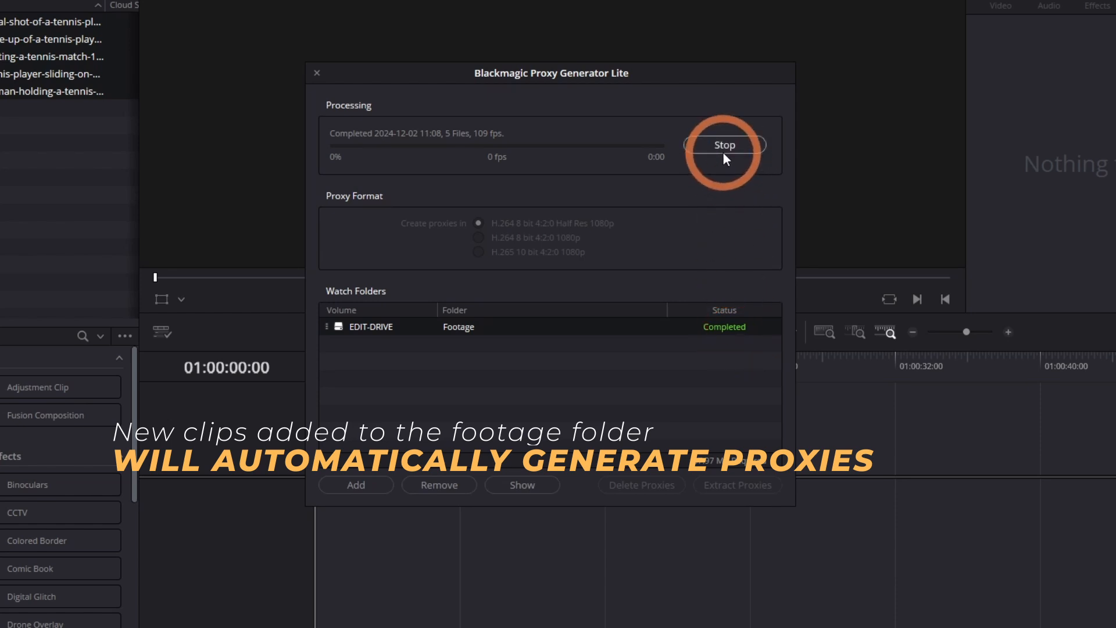
pyautogui.click(723, 144)
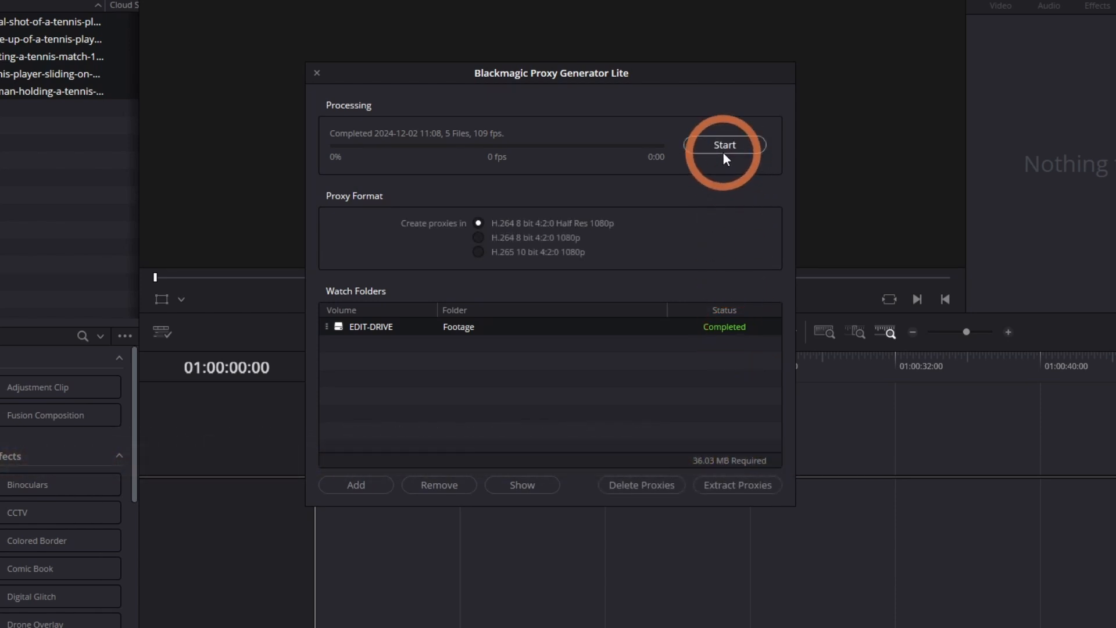
pyautogui.click(737, 485)
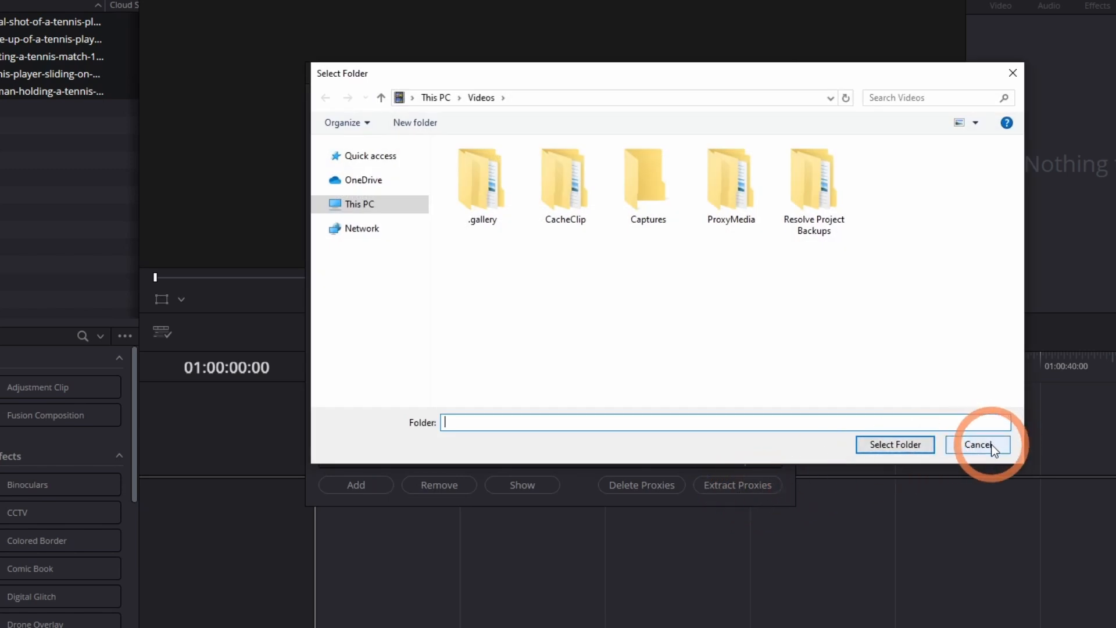
pyautogui.click(980, 445)
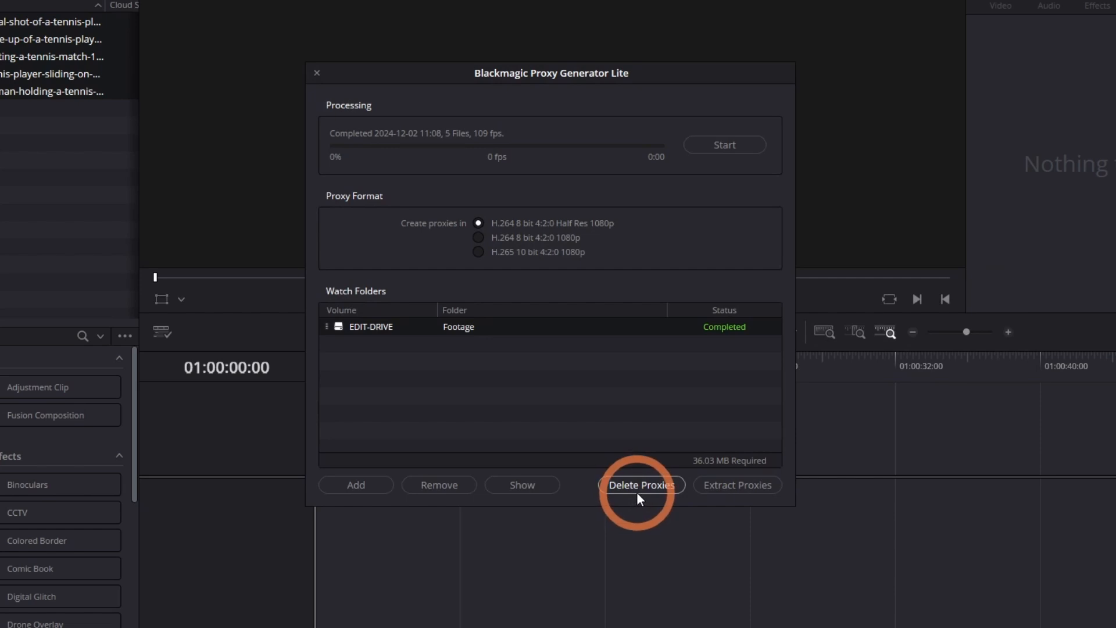
pyautogui.click(640, 485)
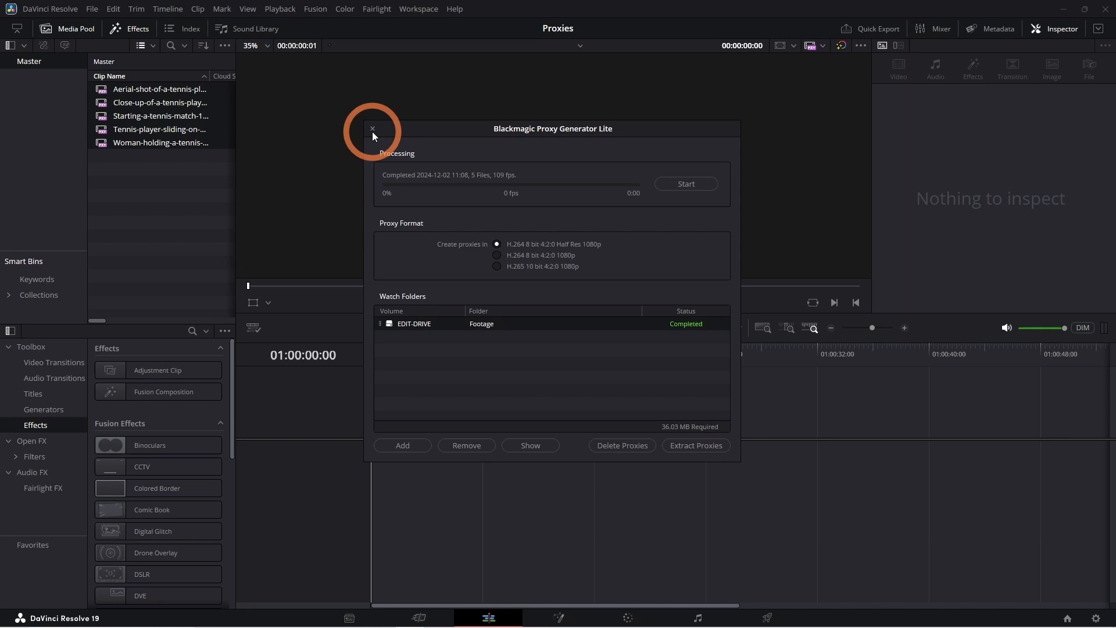
# Step: Close the proxy generator window and keep playback set to Prefer Proxies
pyautogui.click(372, 129)
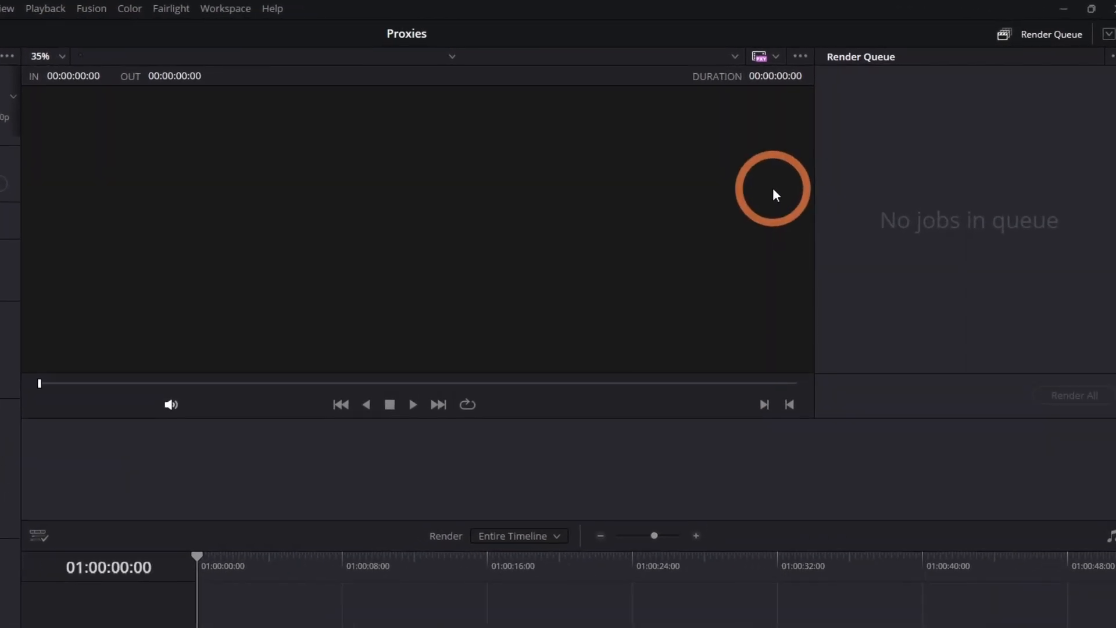
pyautogui.click(774, 57)
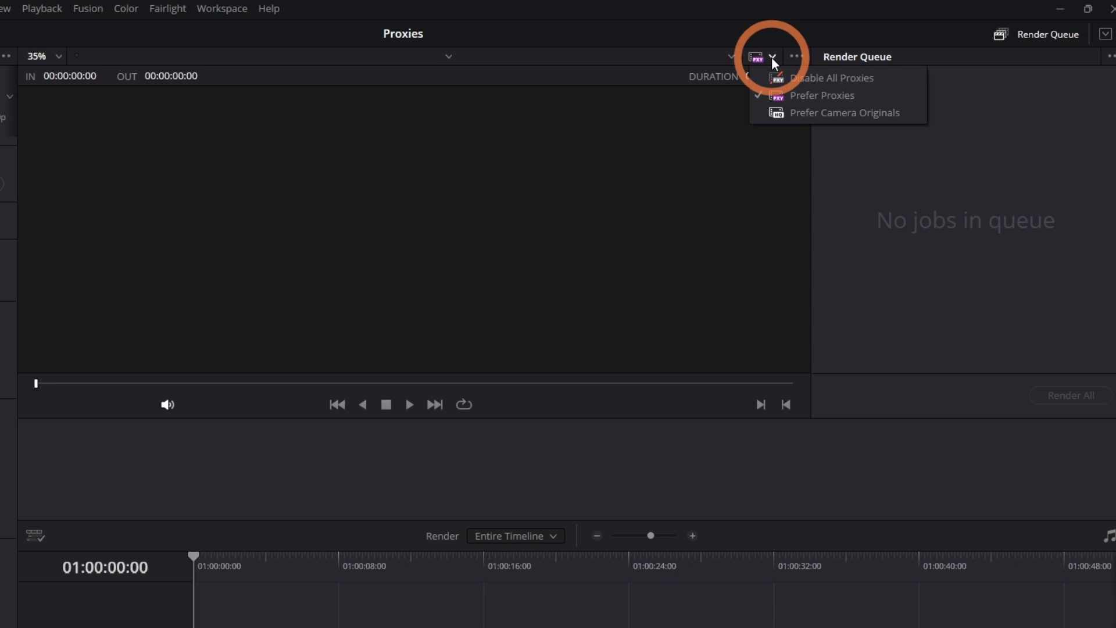
pyautogui.click(769, 57)
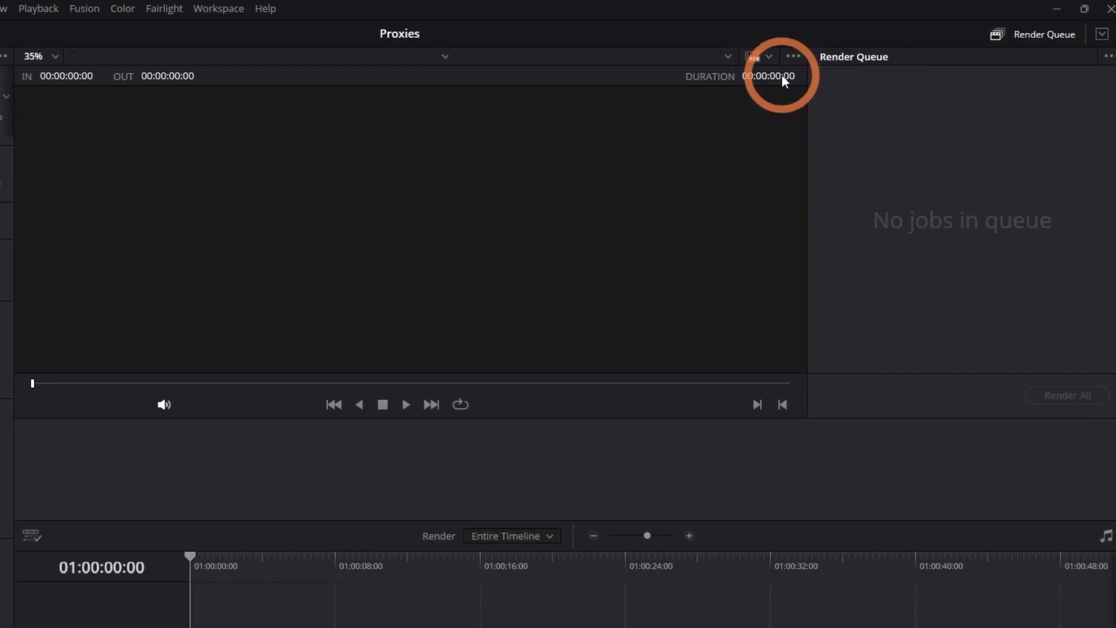